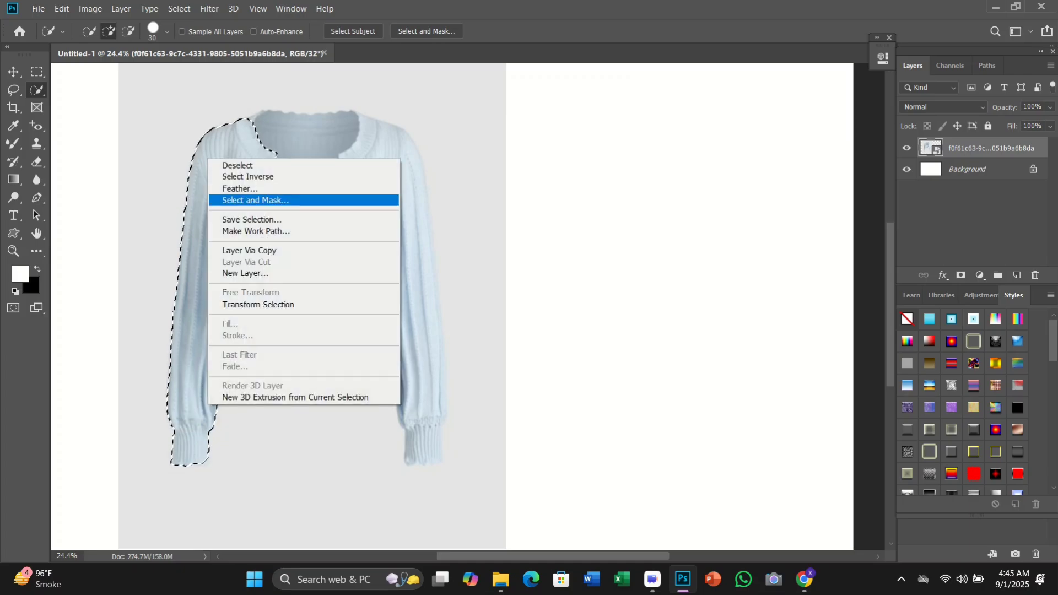
Copy the selected cardigan onto a new Layer 1 and switch to the Move tool.
click(250, 250)
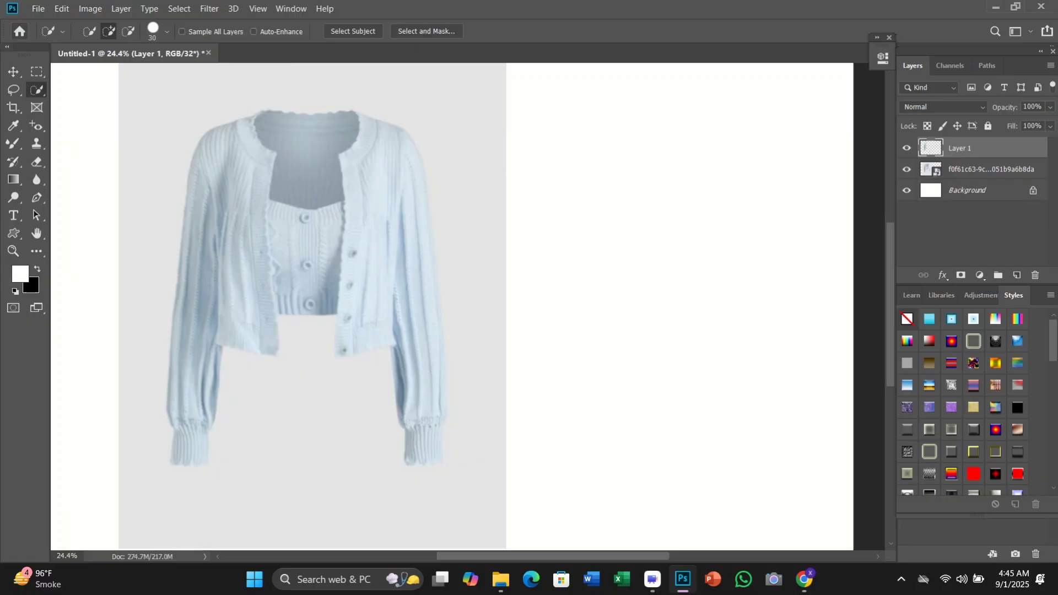
click(12, 71)
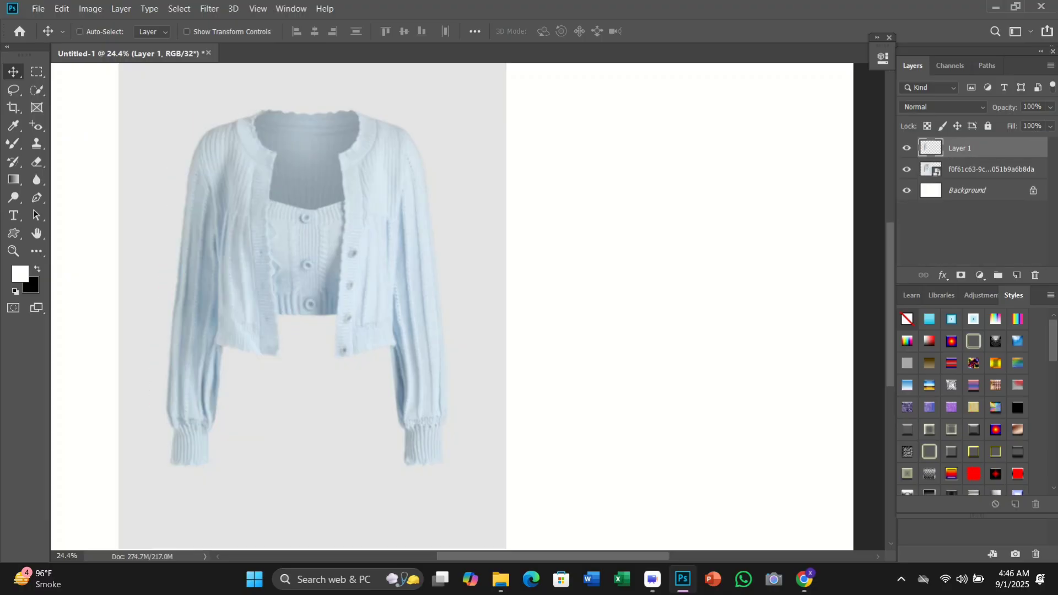
Add a Hue/Saturation 1 adjustment layer with default settings above Layer 1.
right_click(957, 148)
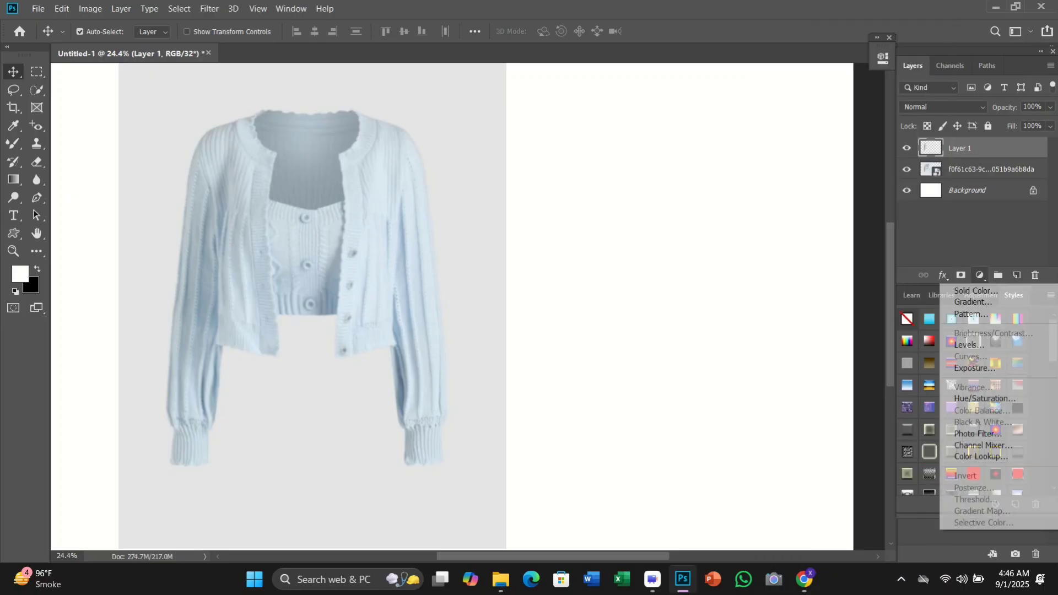
click(980, 398)
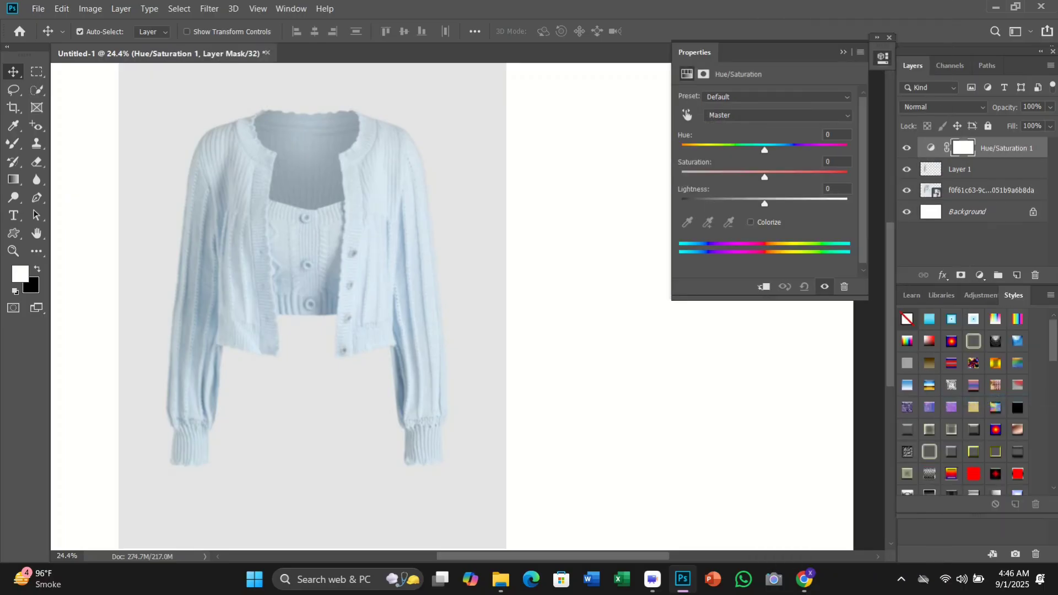